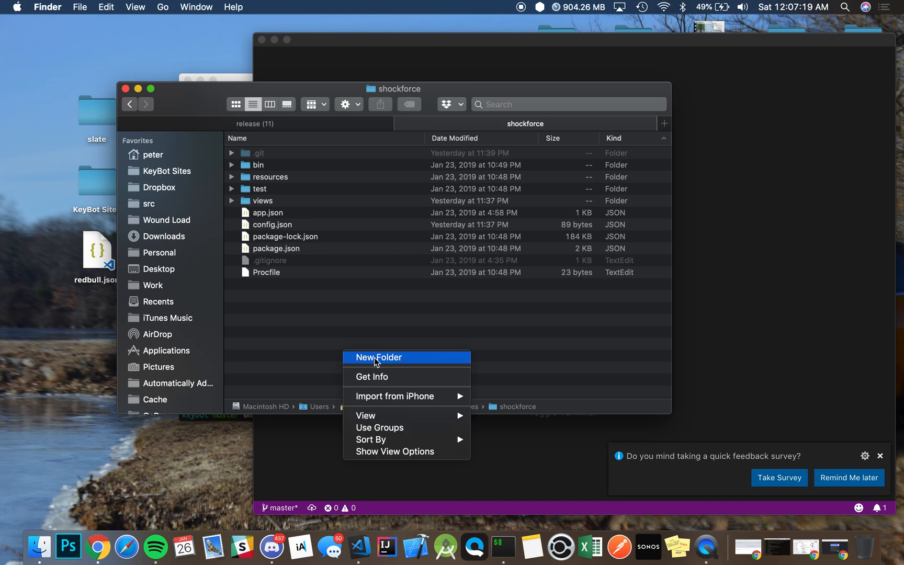
# Create a new empty folder named backup inside the shockforce folder
pyautogui.click(378, 357)
pyautogui.write('backup')
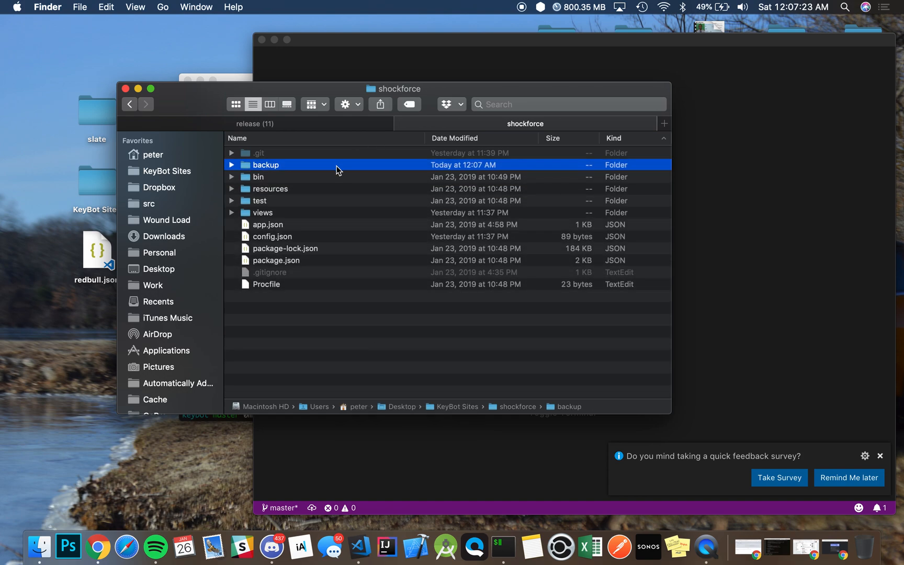
pyautogui.moveTo(332, 212)
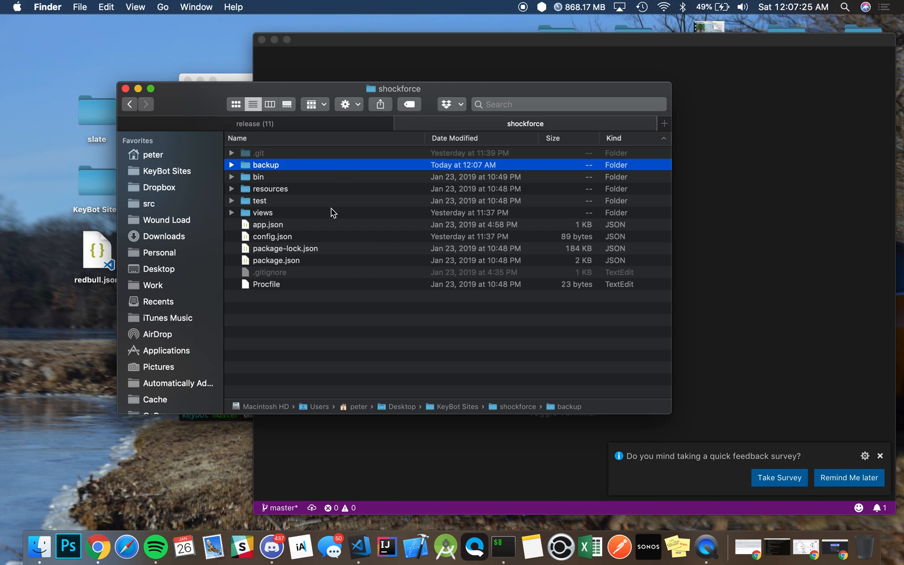
pyautogui.moveTo(333, 259)
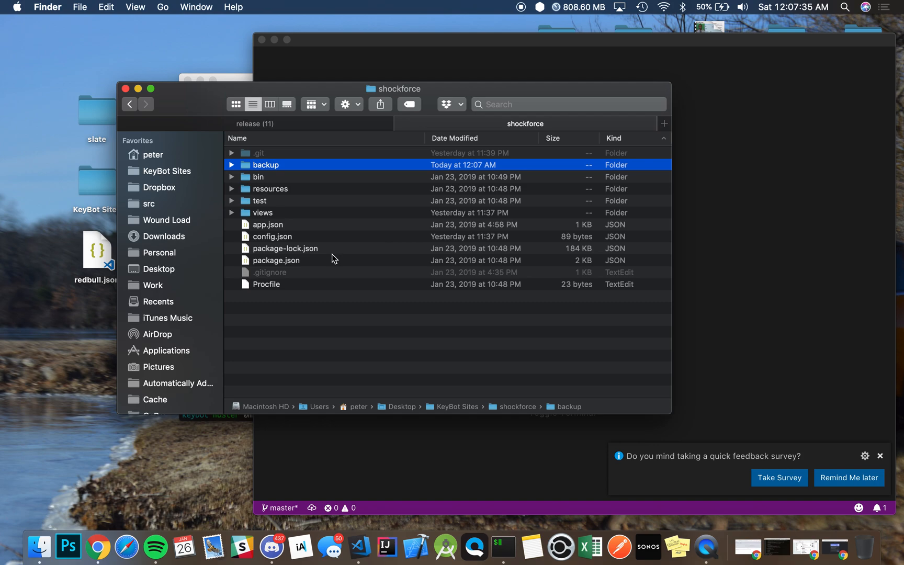
pyautogui.moveTo(282, 237)
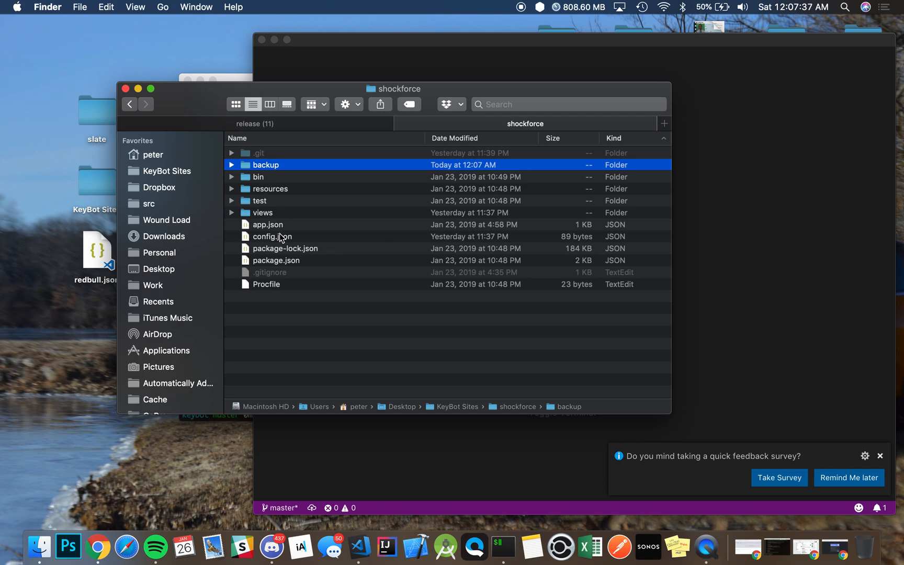
# Copy config.json into backup and add a new folder there named views
pyautogui.click(272, 237)
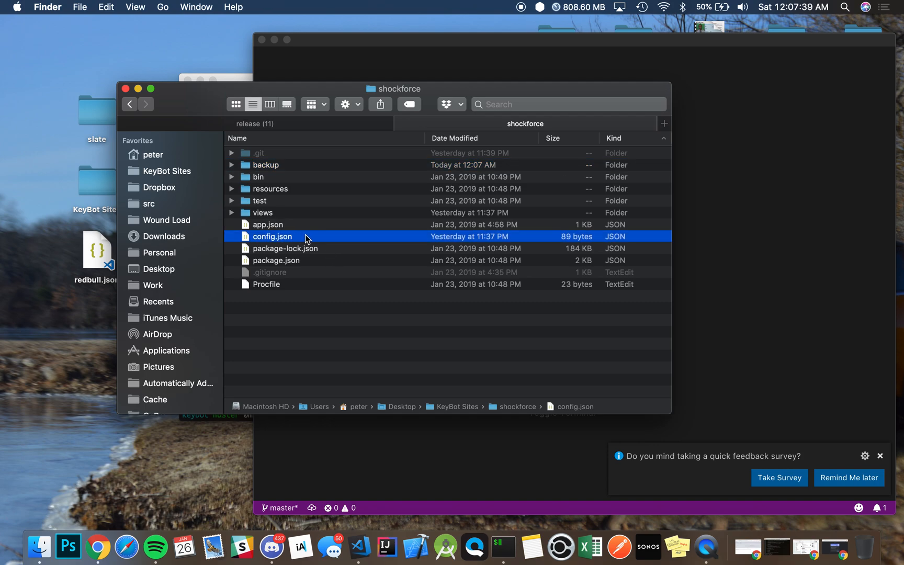
pyautogui.moveTo(291, 175)
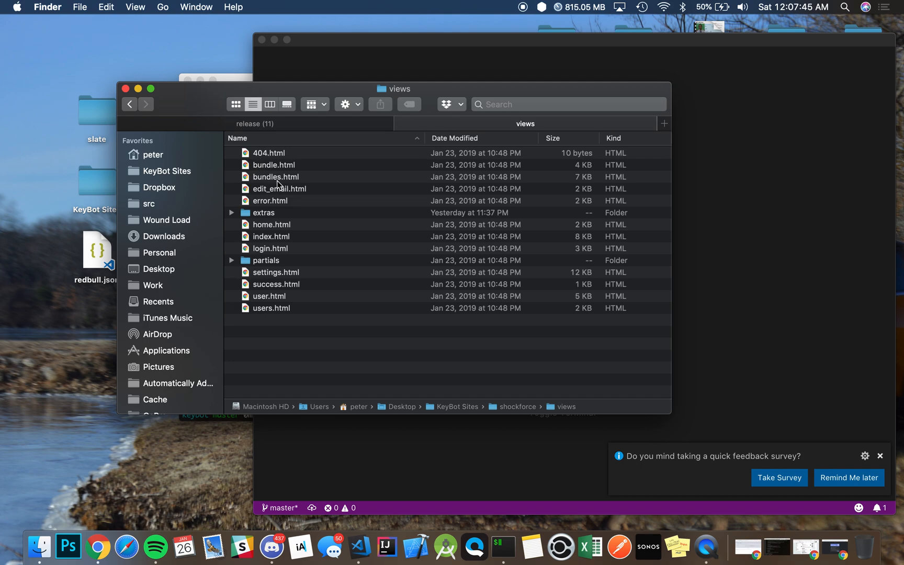
pyautogui.click(263, 212)
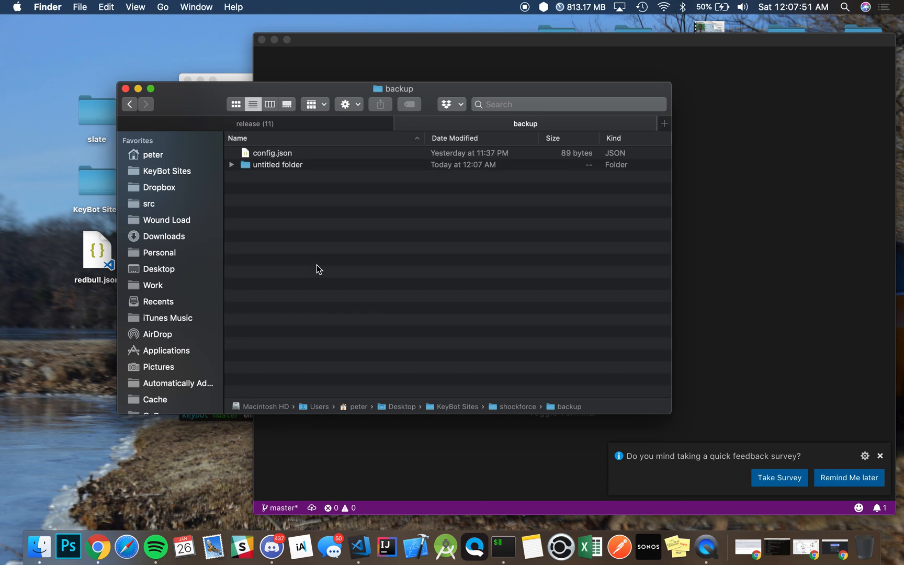
pyautogui.write('view')
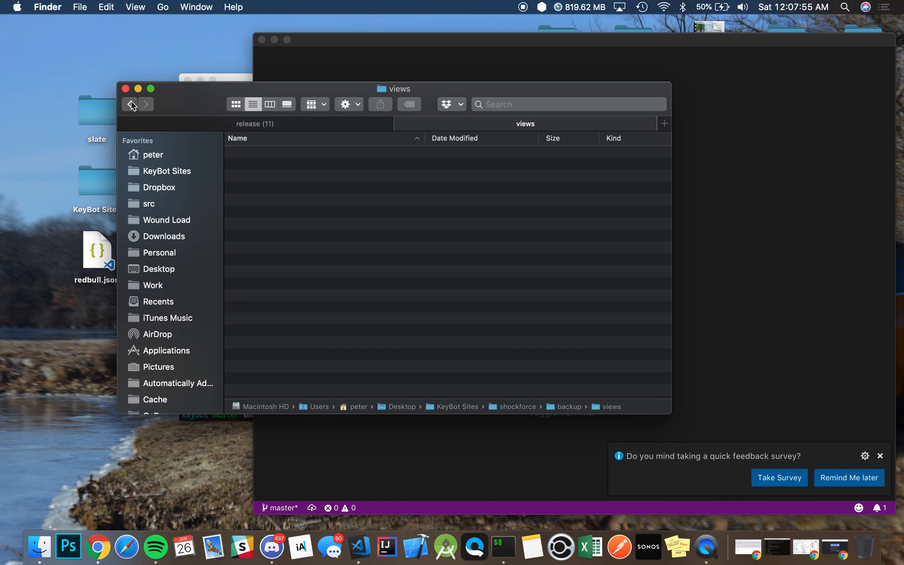
pyautogui.click(129, 105)
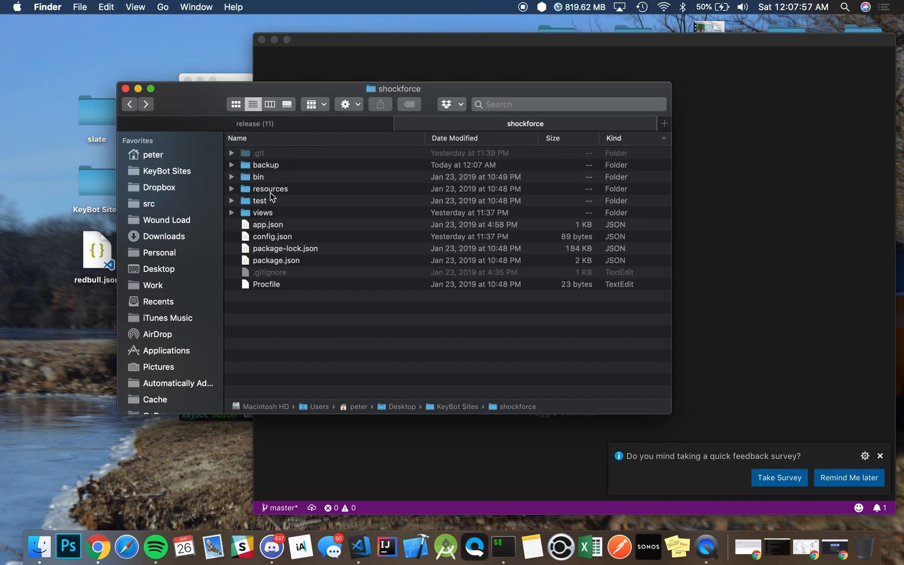
# Add a resources folder in backup, then return to the shockforce folder listing
pyautogui.doubleClick(270, 188)
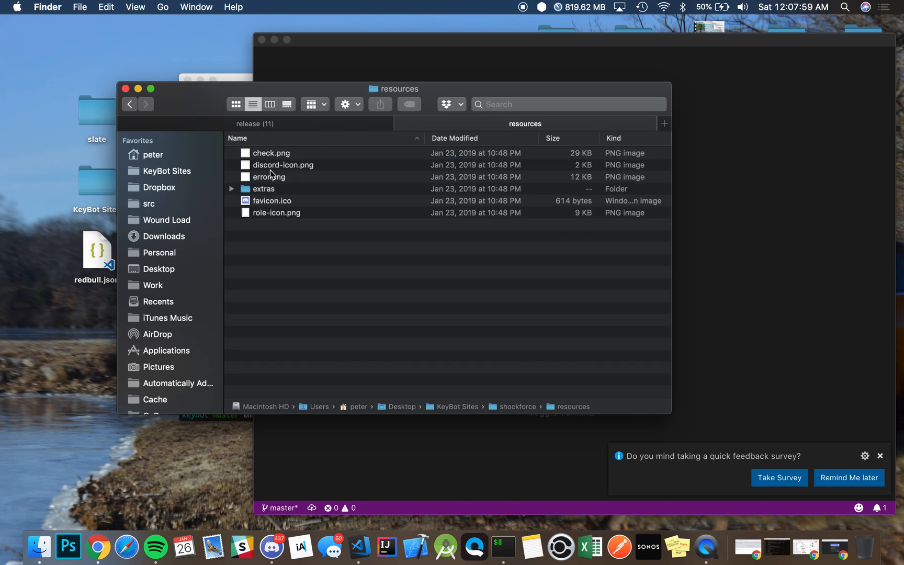
pyautogui.click(264, 189)
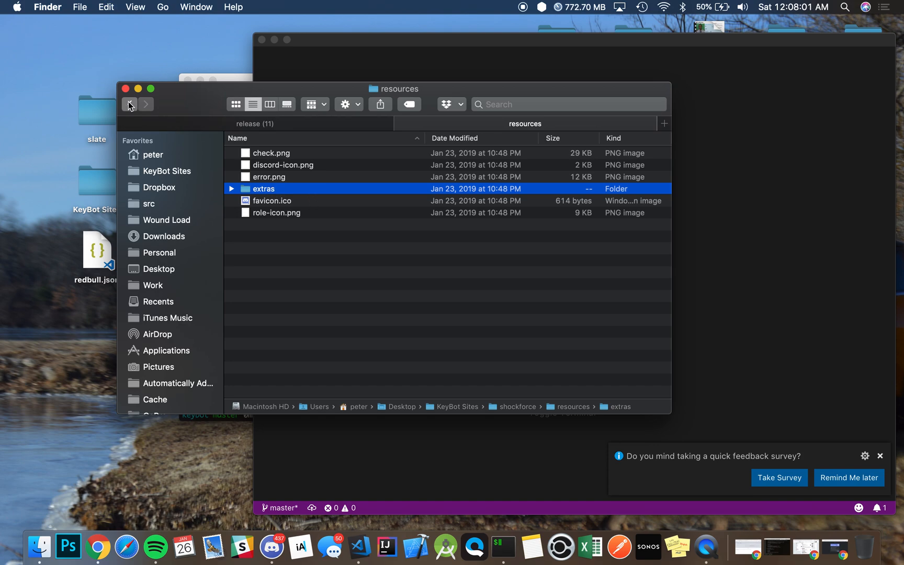
pyautogui.click(129, 105)
pyautogui.write('e')
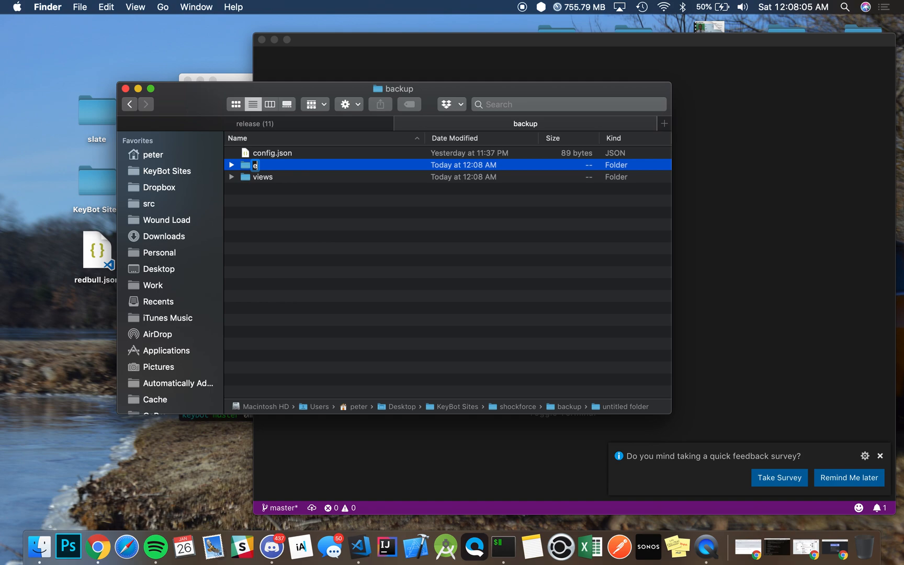
pyautogui.write('resour')
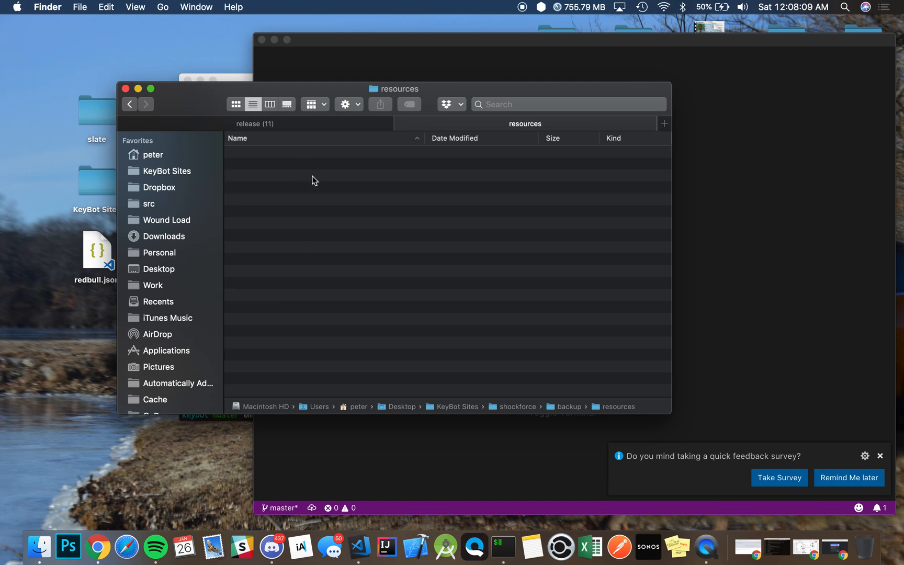
pyautogui.click(130, 105)
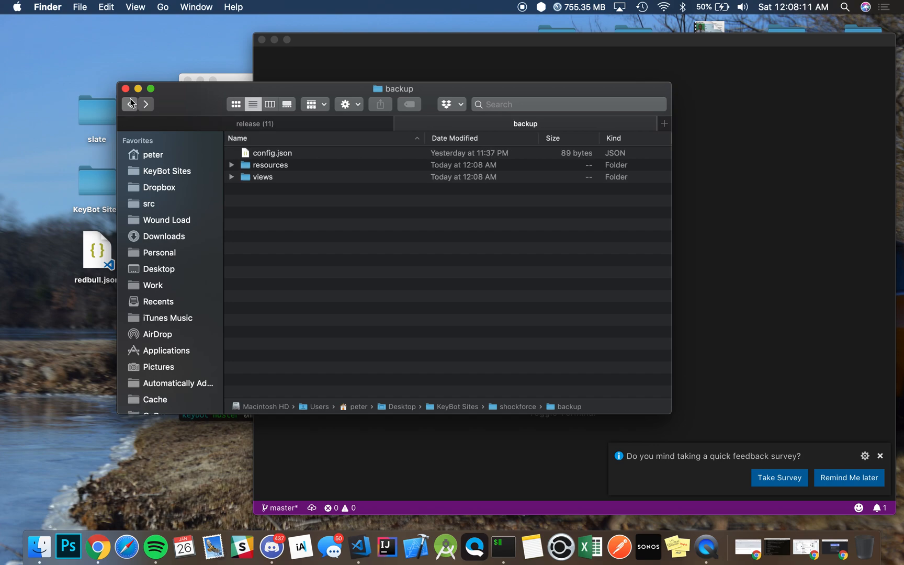
pyautogui.click(130, 103)
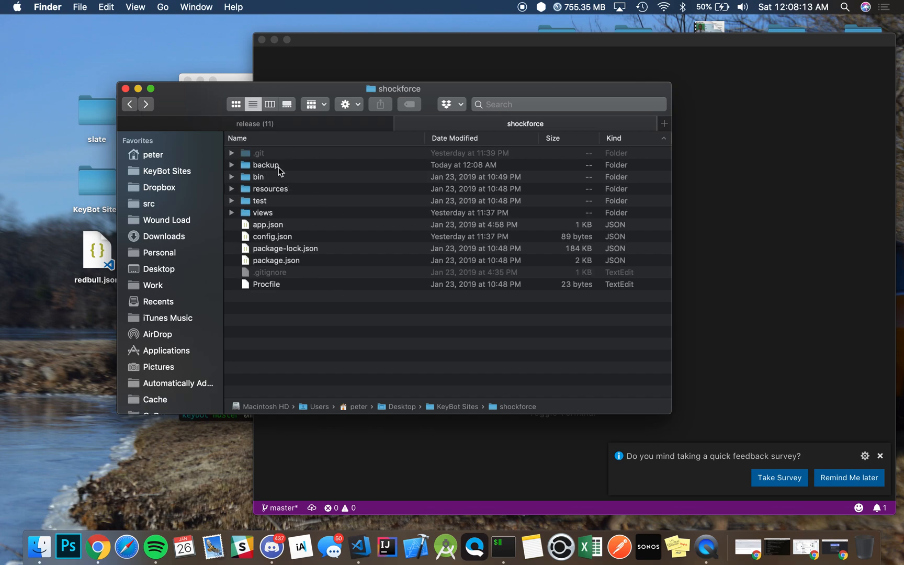
pyautogui.moveTo(282, 326)
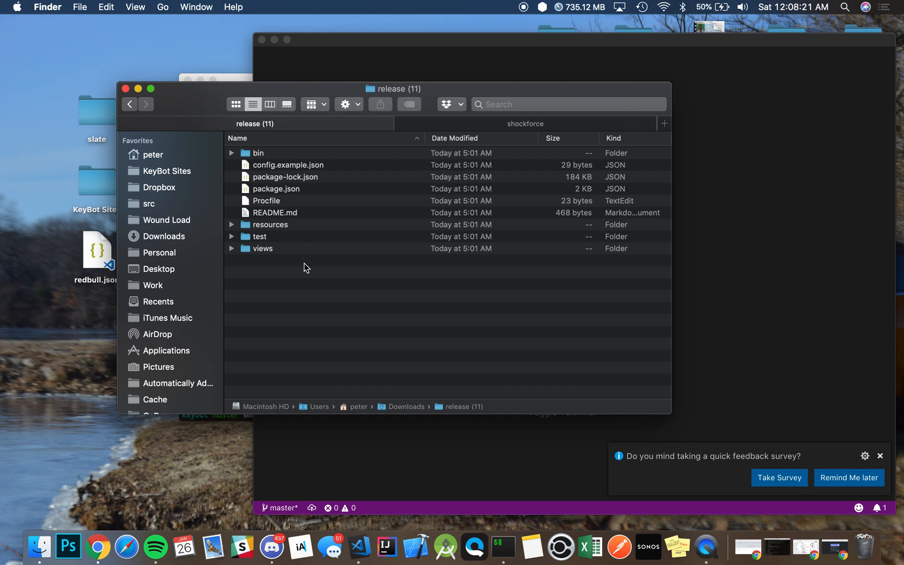
# Move config.example.json from the shockforce folder to the Trash
pyautogui.press('cmd+a')
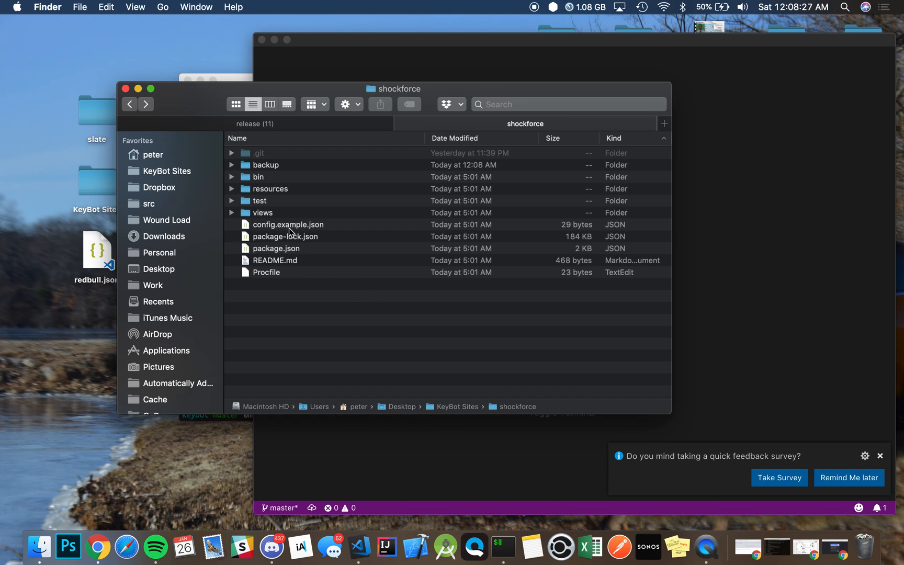
pyautogui.click(288, 224)
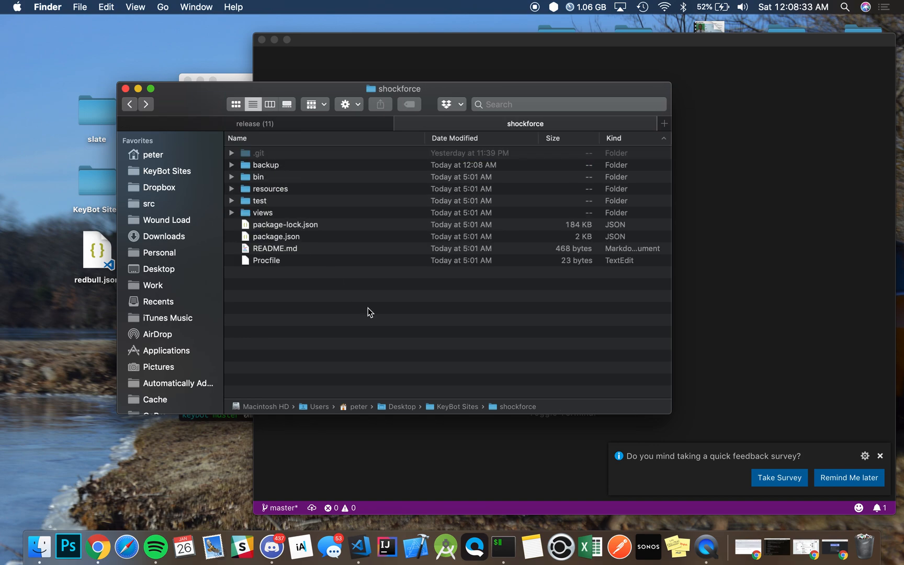
# Copy config.json, resources and views from backup into shockforce, replacing the newer extras folder
pyautogui.click(266, 166)
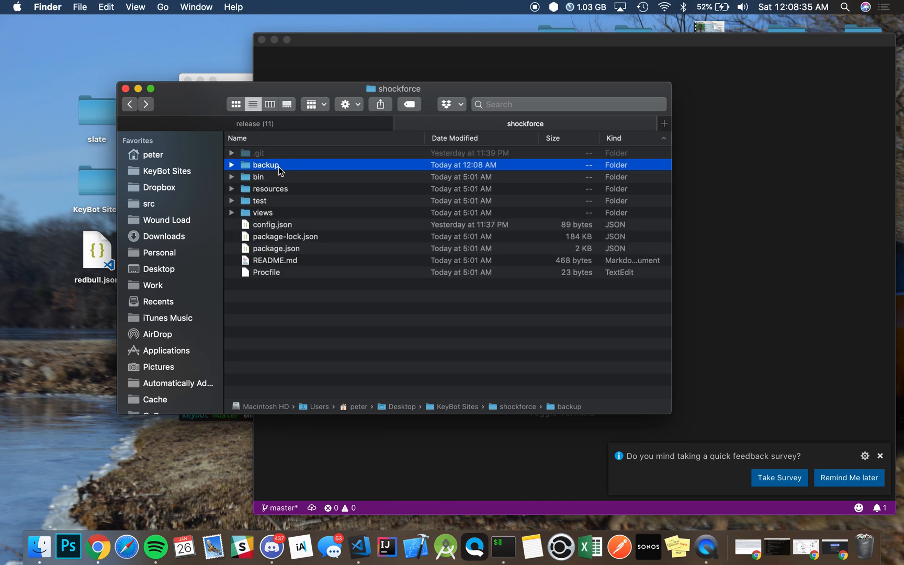
pyautogui.doubleClick(266, 166)
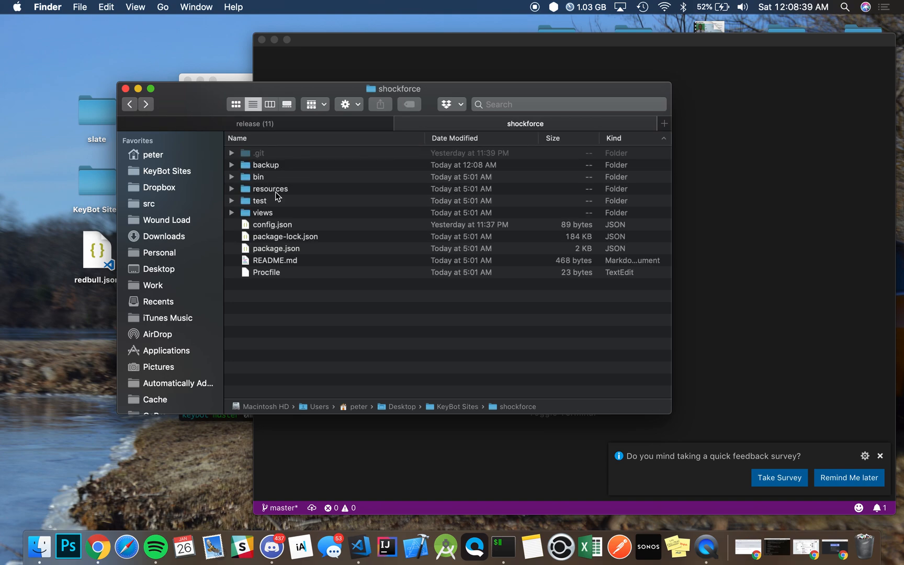
pyautogui.doubleClick(270, 188)
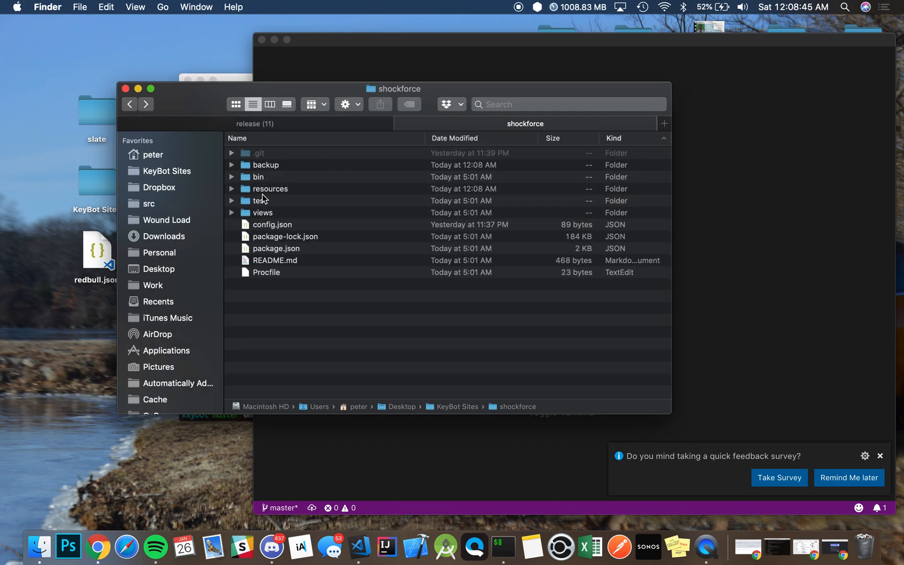
pyautogui.click(266, 166)
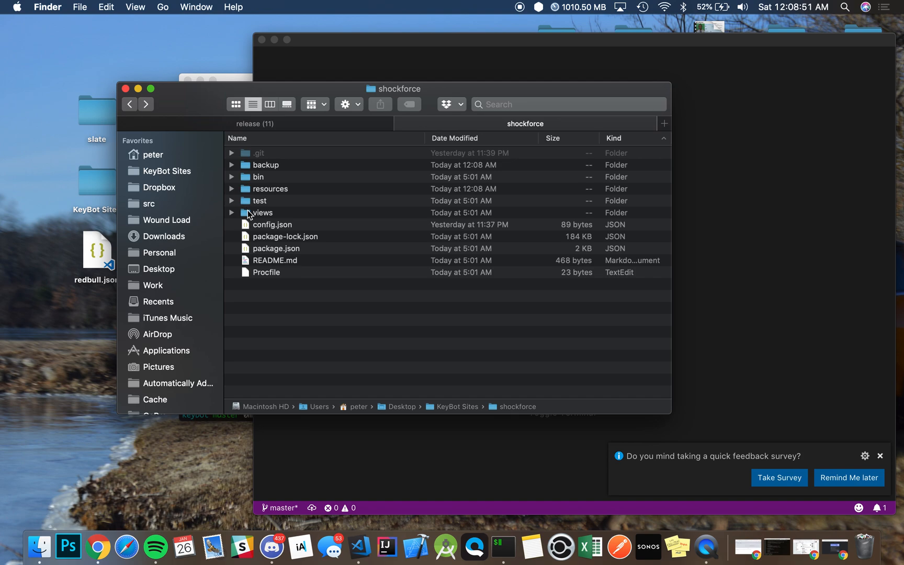
pyautogui.doubleClick(263, 212)
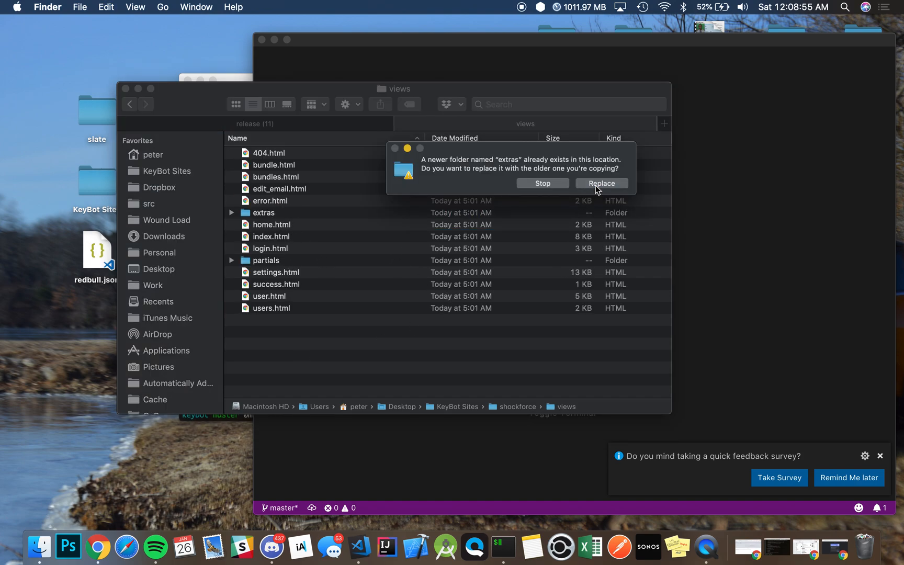
pyautogui.click(601, 183)
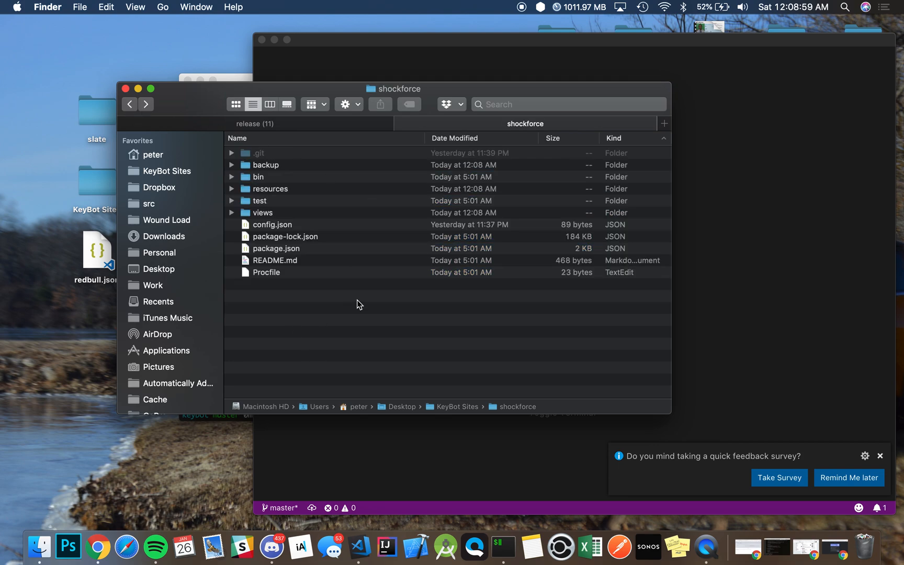
pyautogui.moveTo(294, 298)
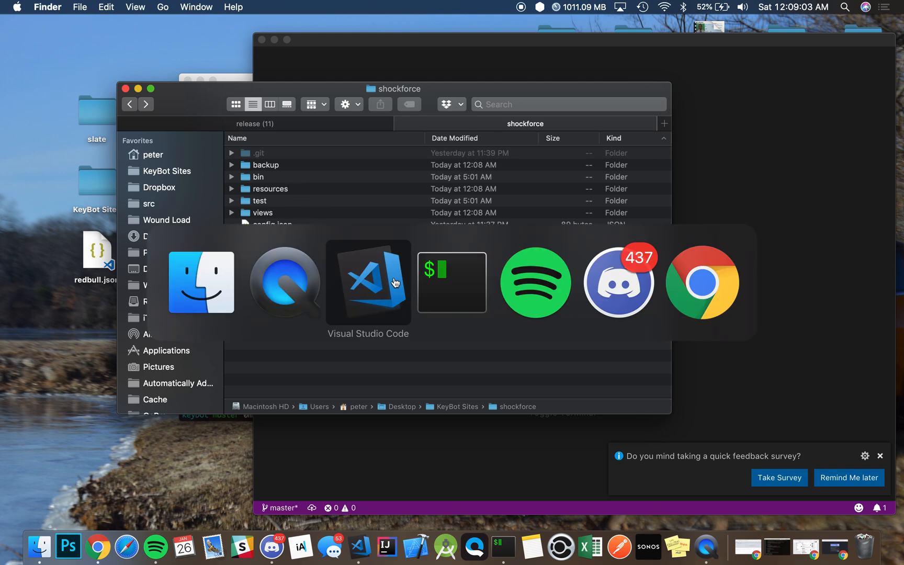
# In iTerm2, cd into shockforce, commit changes as "new update" and run git push heroku
pyautogui.click(452, 283)
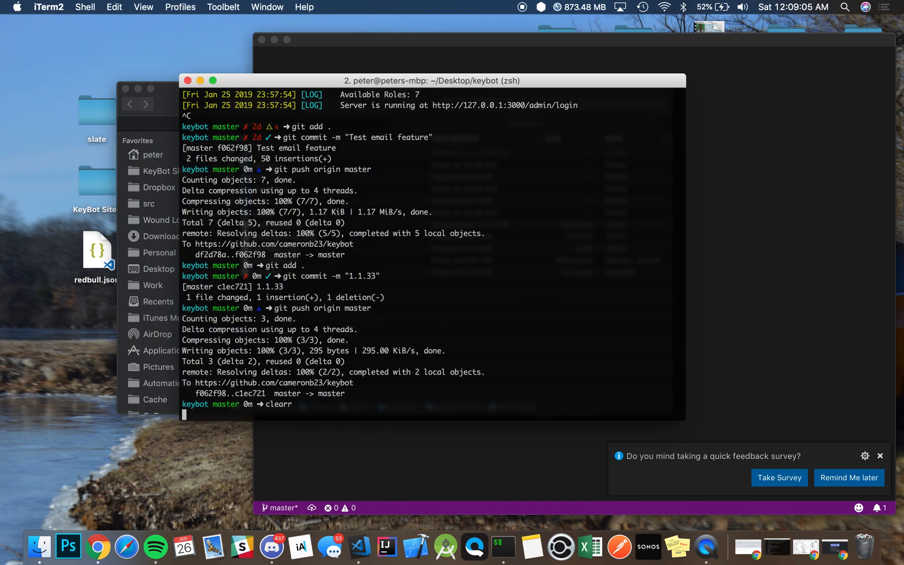
pyautogui.press('enter')
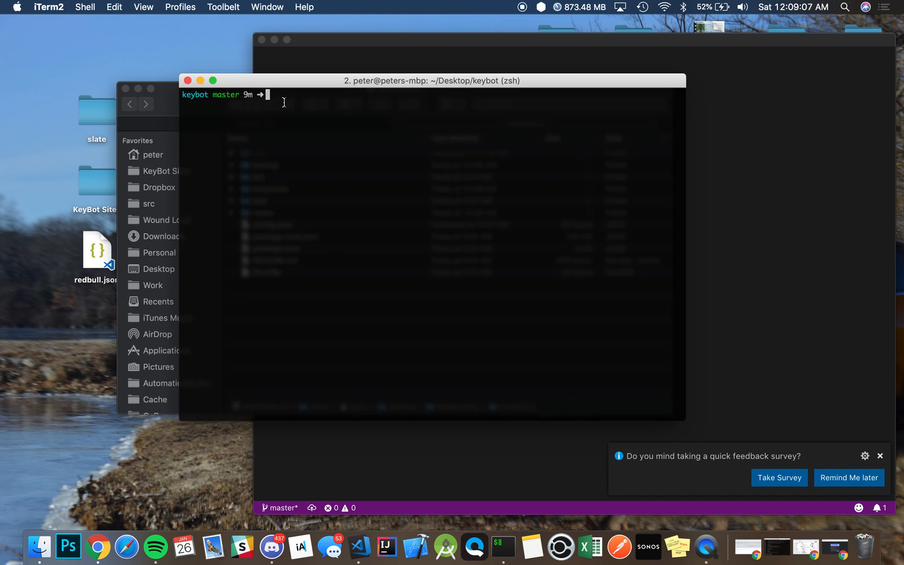
pyautogui.write('cd')
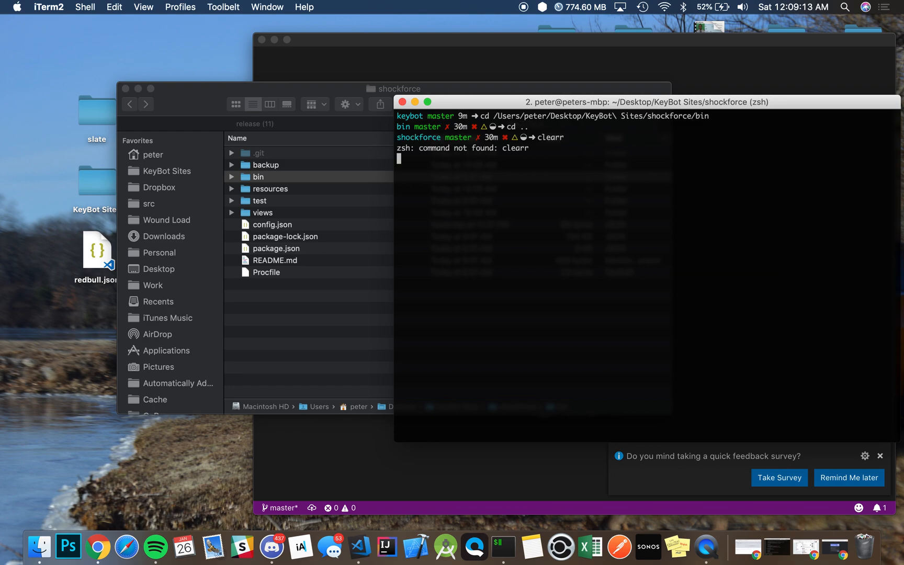
pyautogui.write('git c')
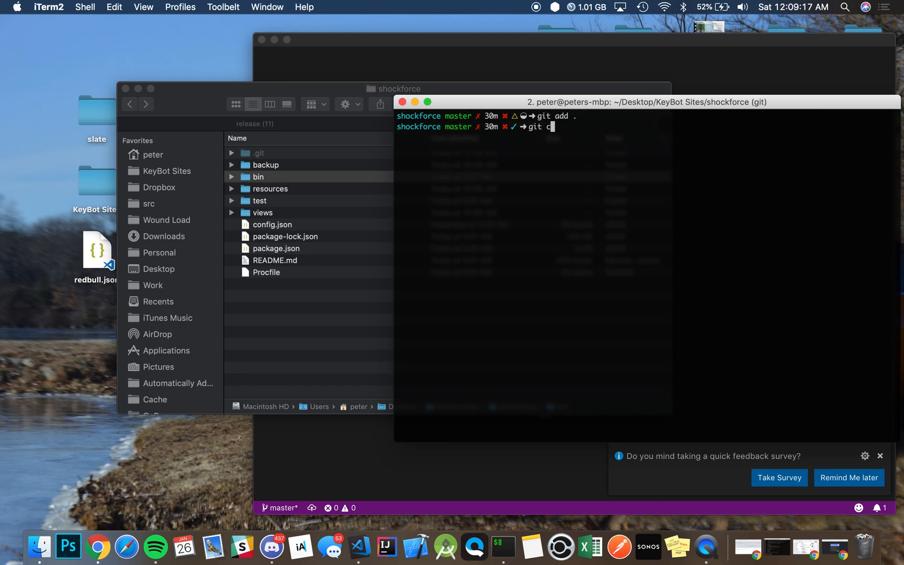
pyautogui.write('ommit -m "')
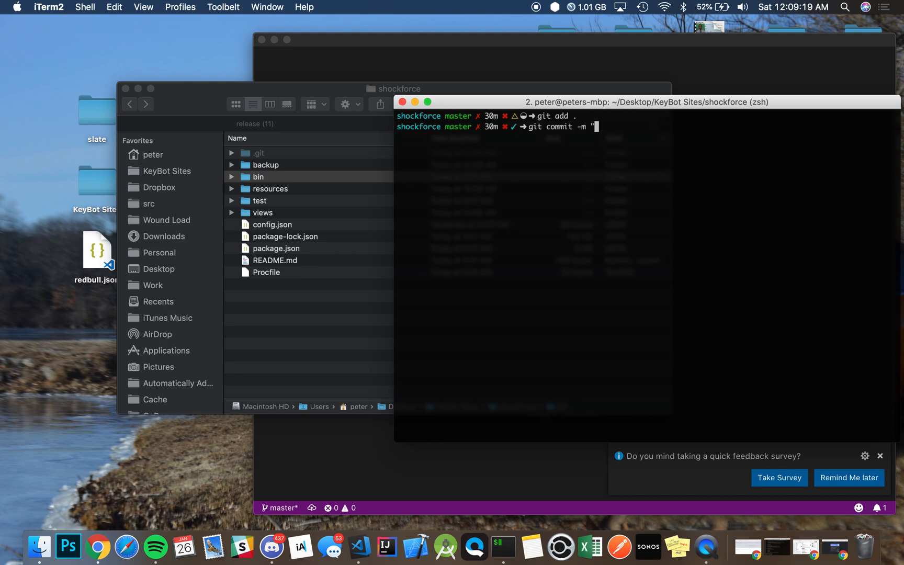
pyautogui.write('new updat')
pyautogui.write('git pus')
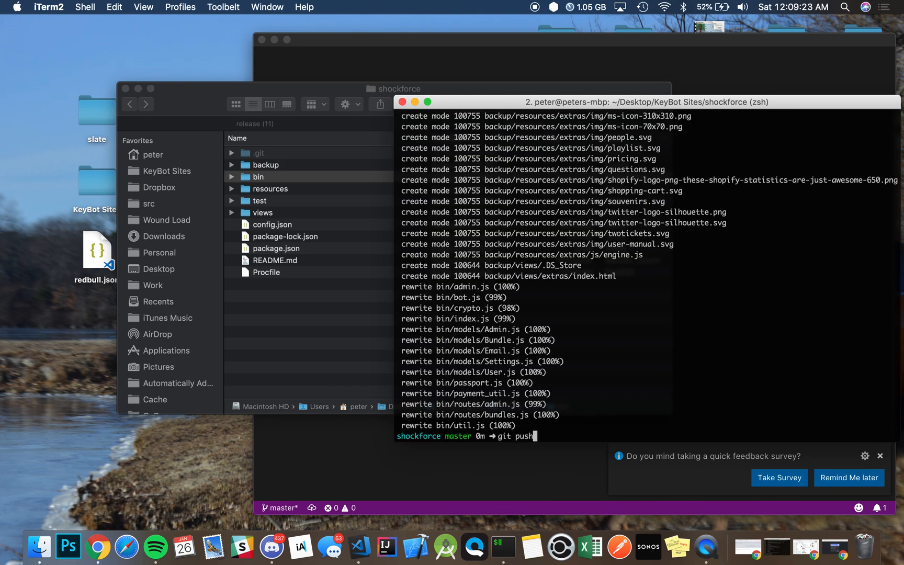
pyautogui.write('heroku')
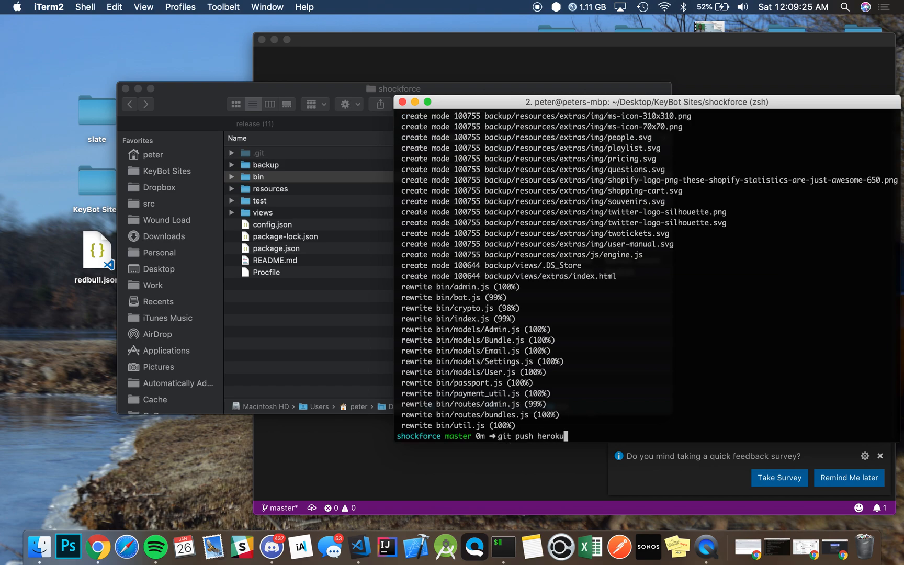